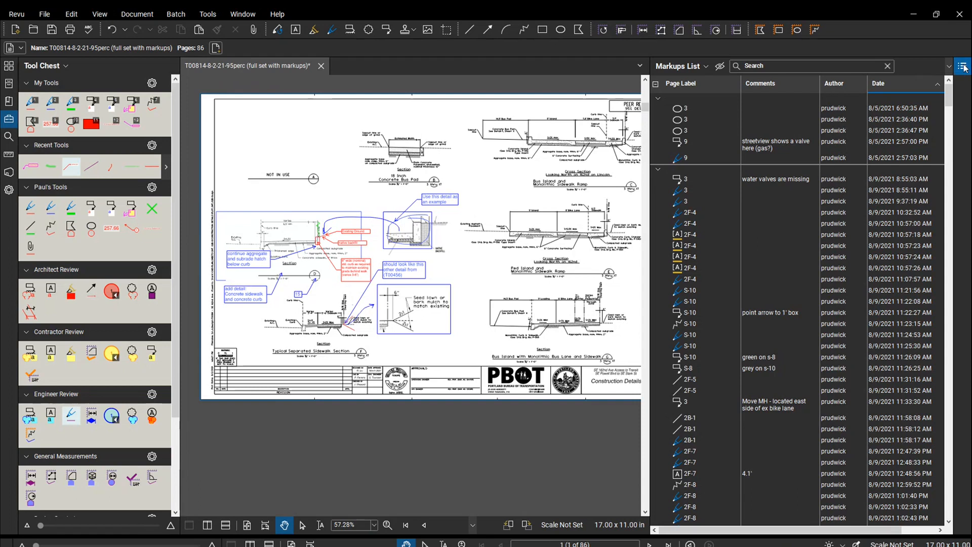
mouse_move(963, 66)
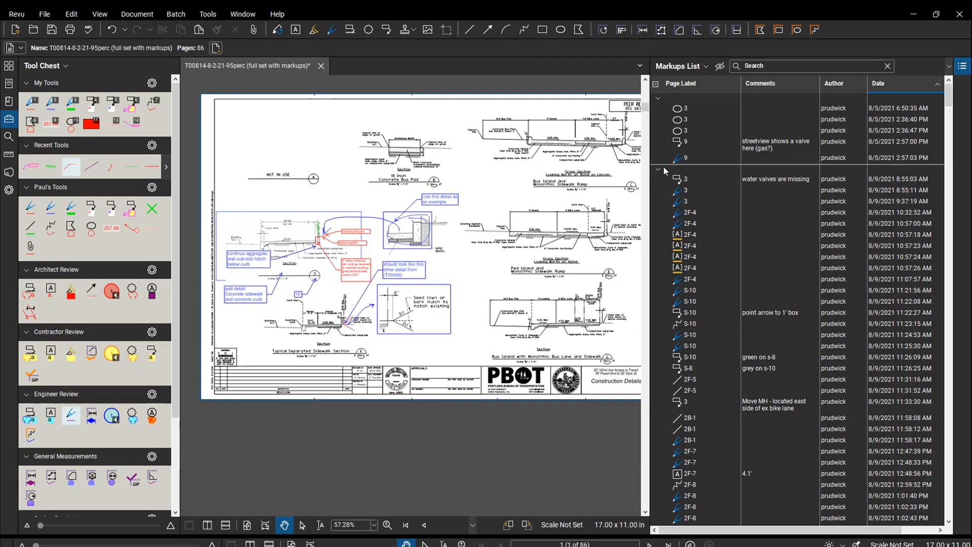
mouse_move(858, 123)
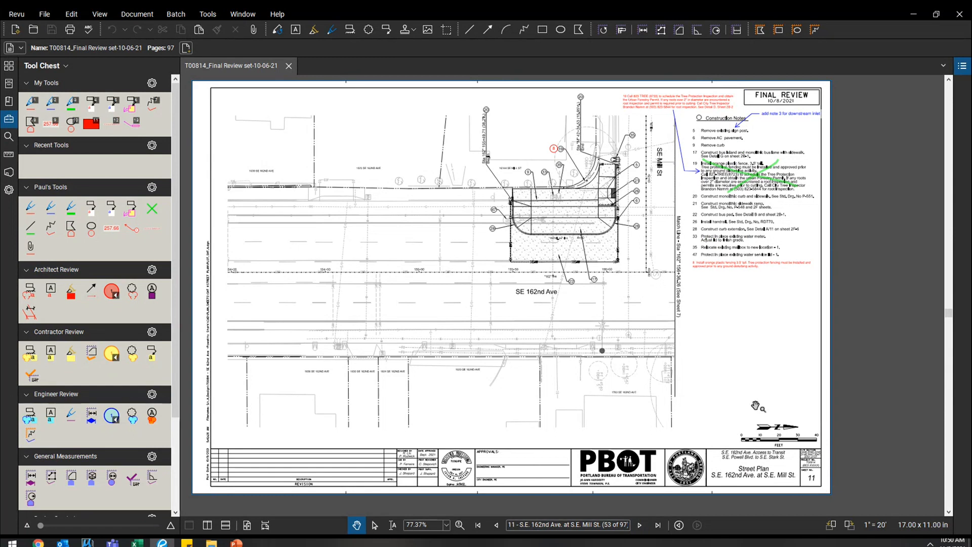
mouse_move(751, 384)
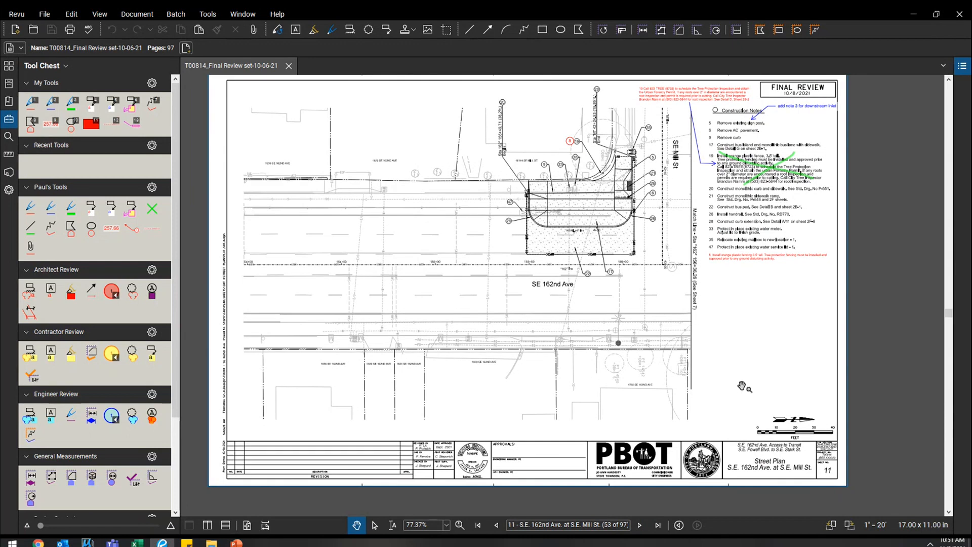
mouse_move(758, 364)
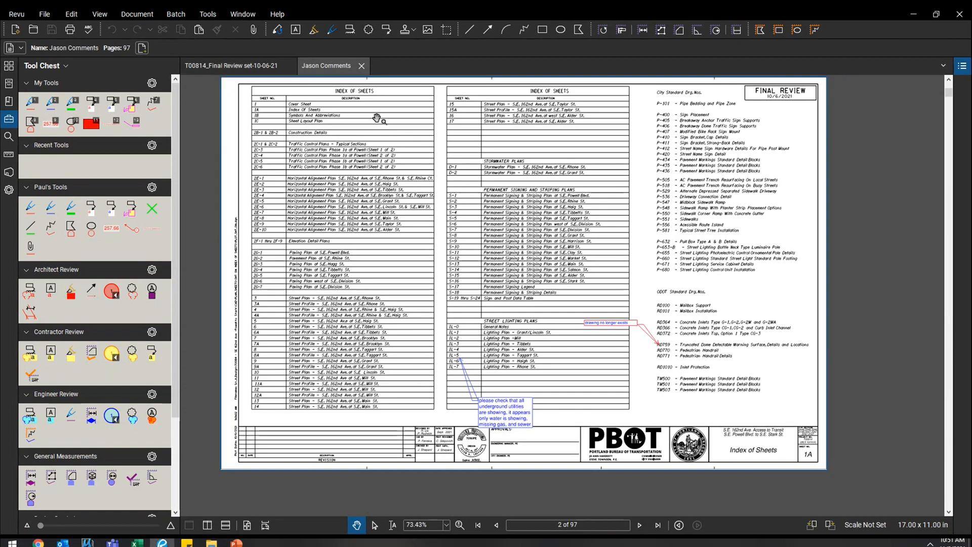
mouse_move(514, 197)
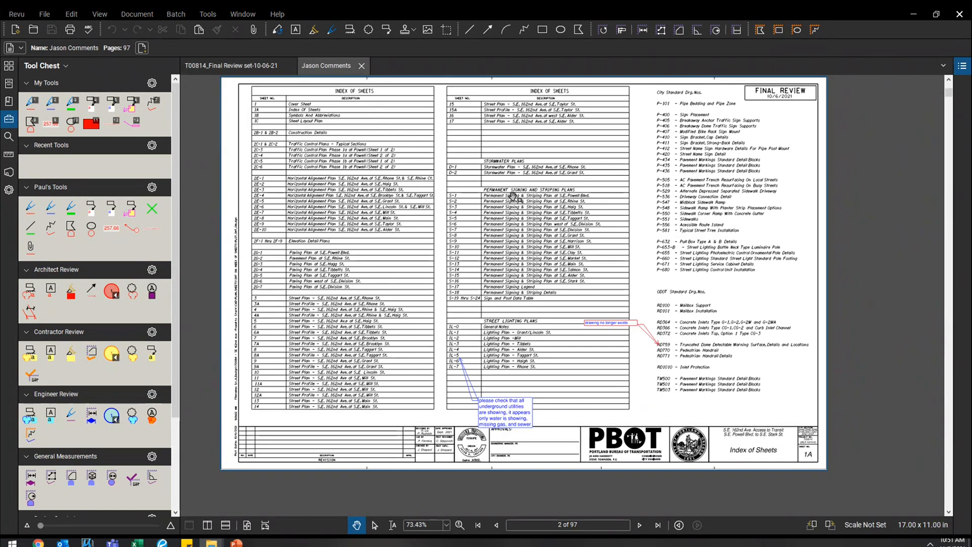
Step: Flip between the Sabrina Comments and Jason Comments tabs, then return to the Final Review set
click(401, 66)
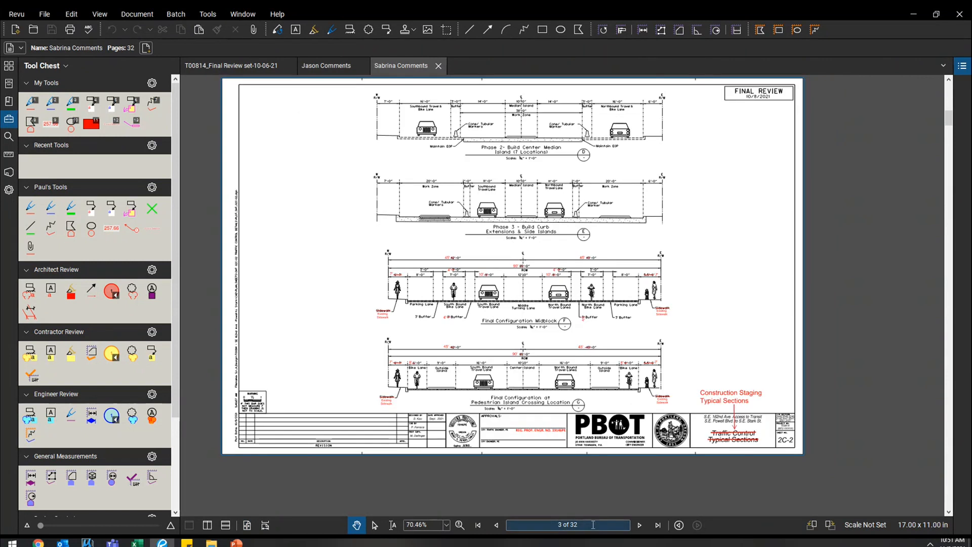
click(326, 65)
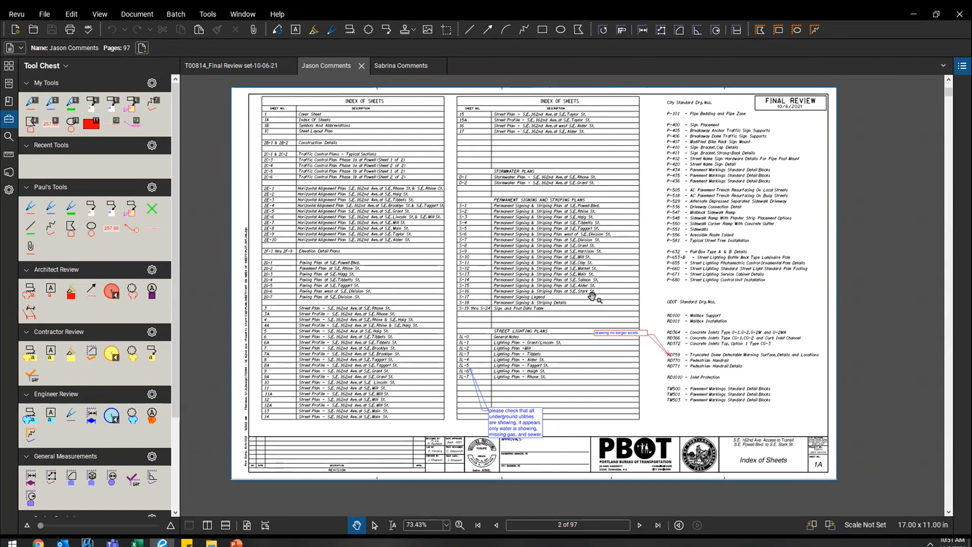
mouse_move(425, 80)
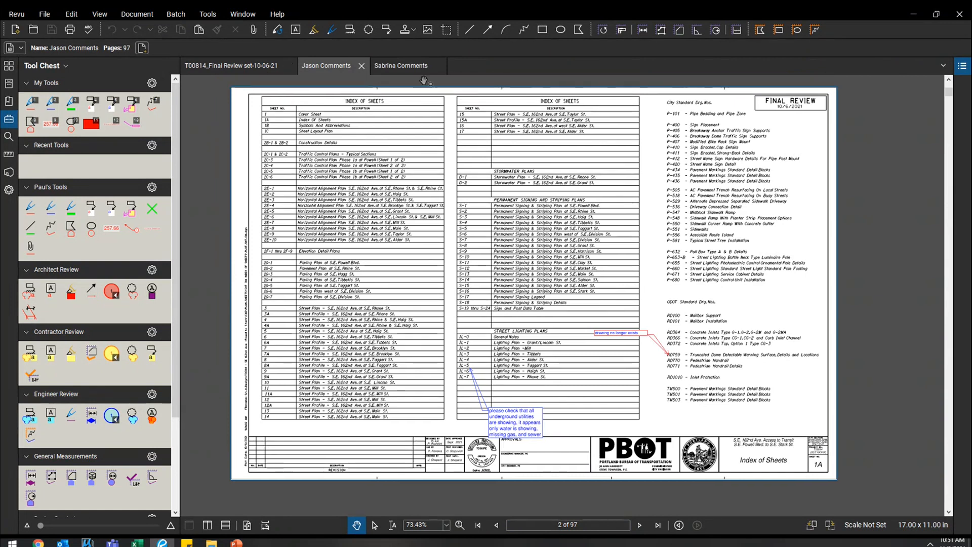
click(401, 65)
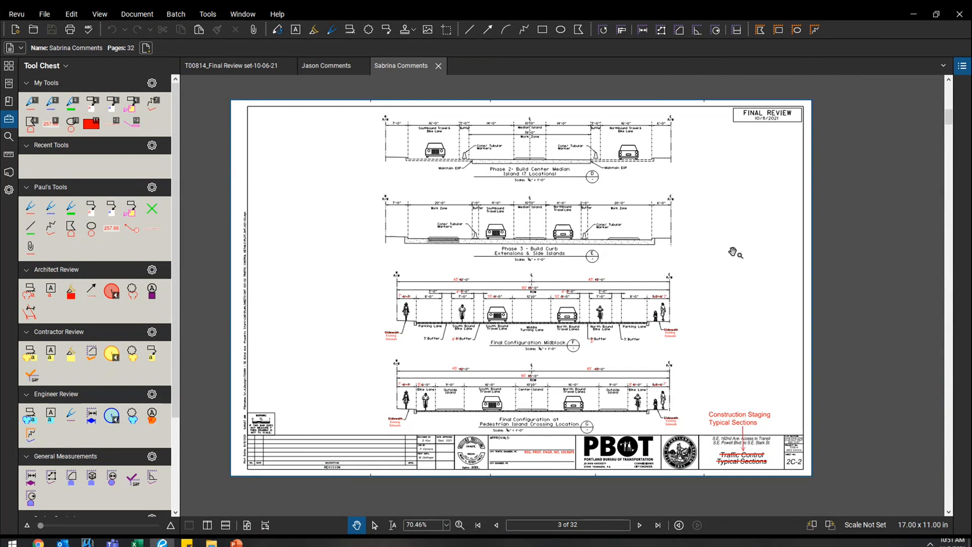
click(231, 66)
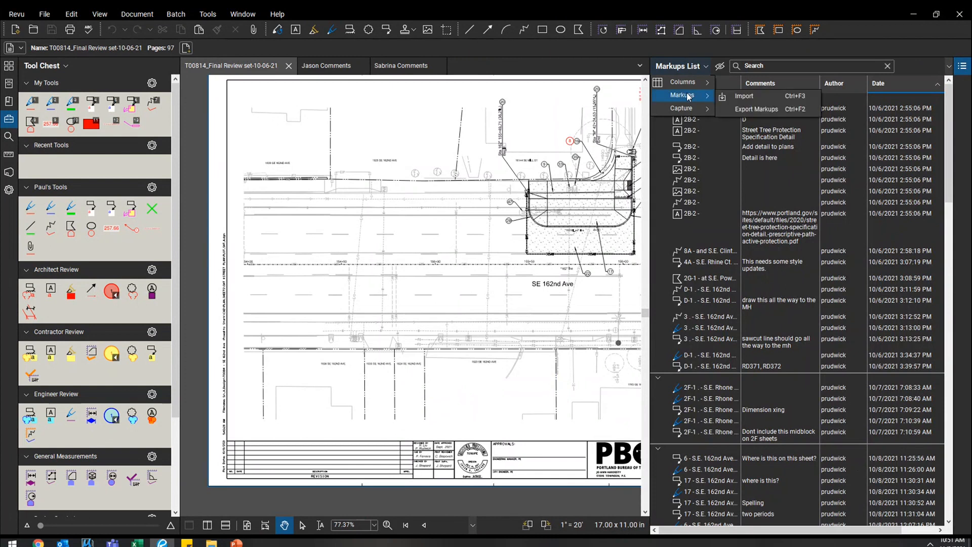
click(744, 96)
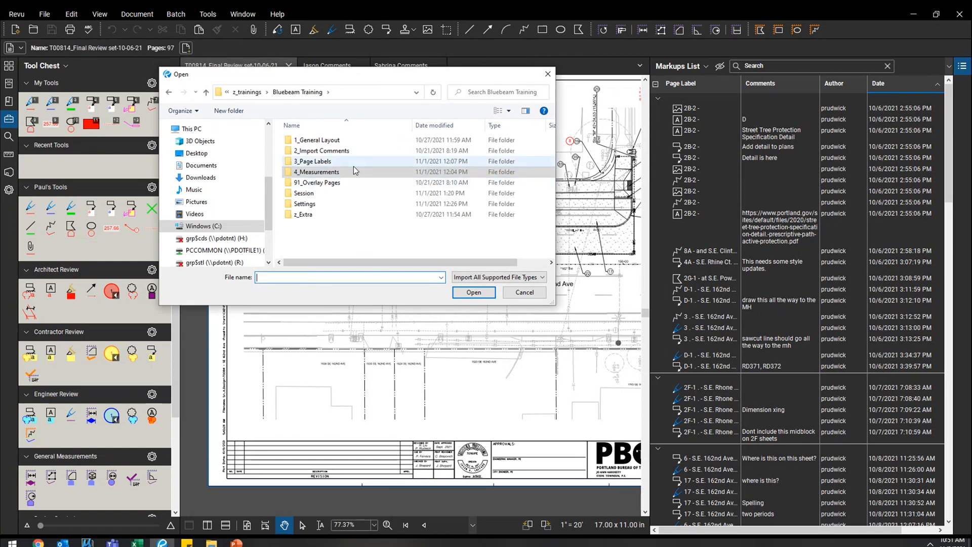
double_click(322, 150)
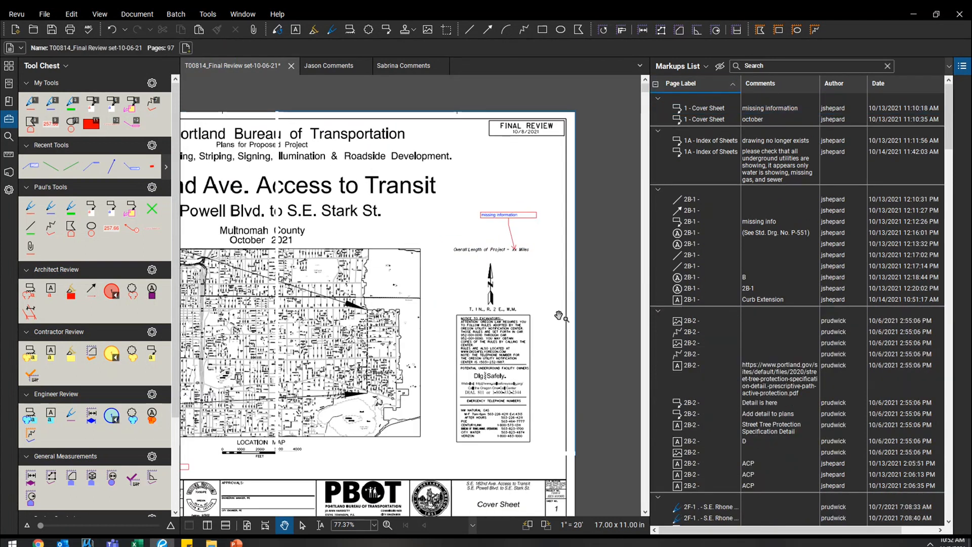
Step: Jump to sheet 2F-1 and select the 252.51 measurement markup
scroll(down, 3)
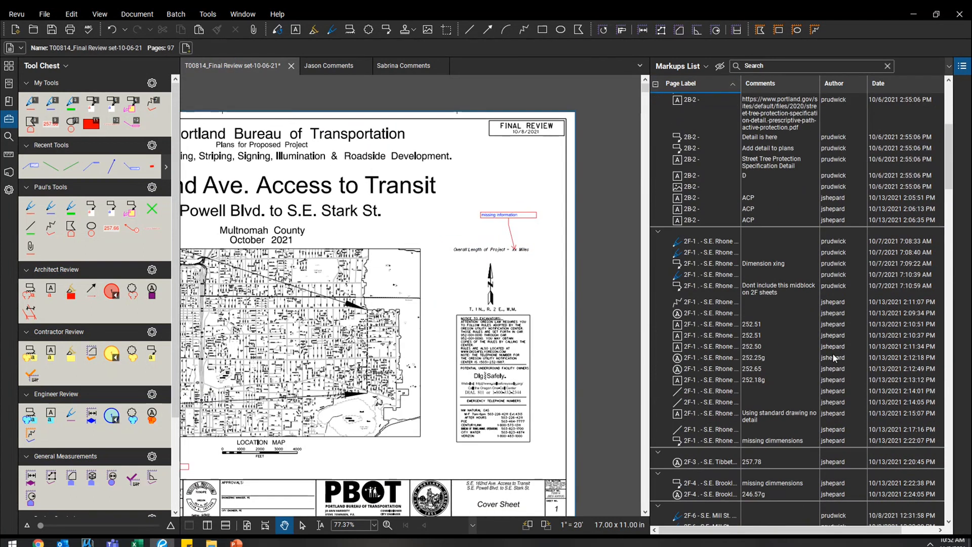
click(387, 525)
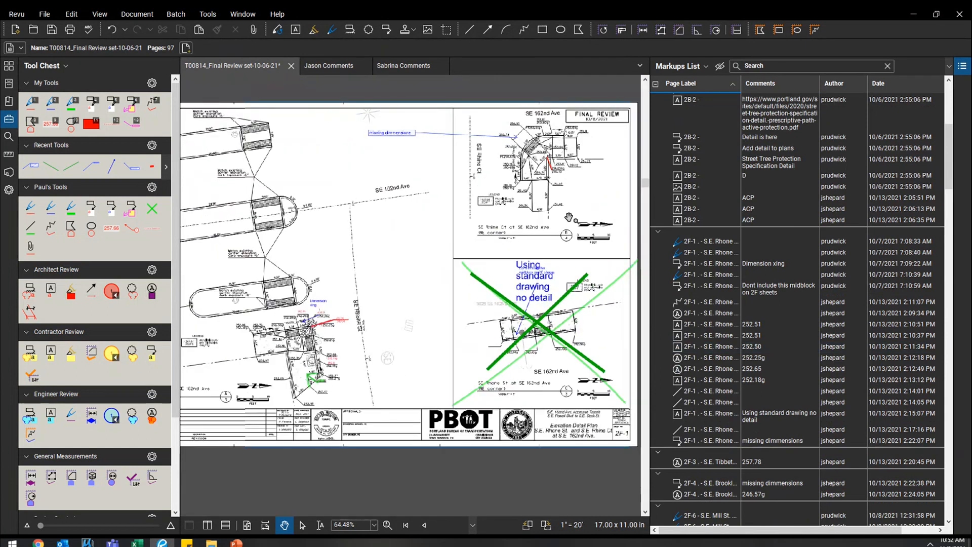
click(751, 324)
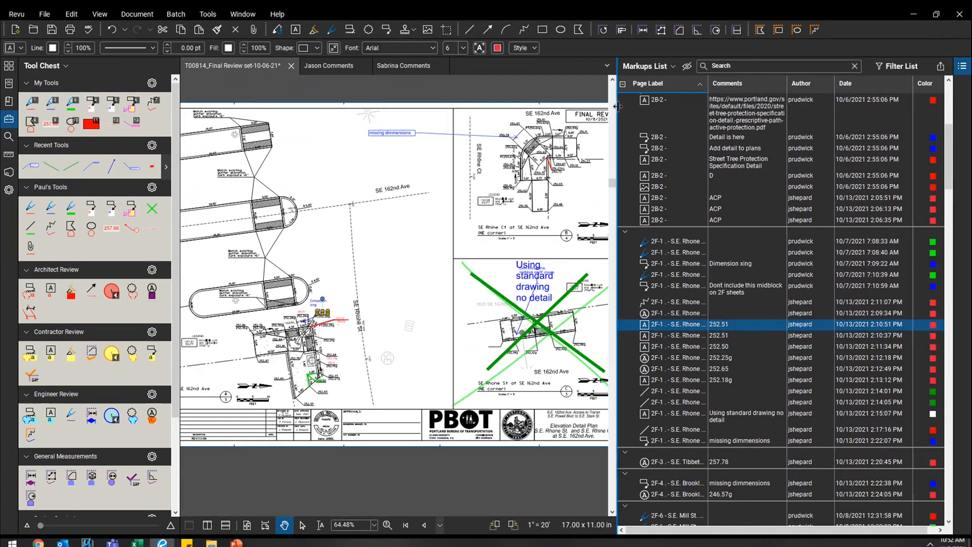
Step: Filter the markups list to each author in turn, then open Sabrina Comments
click(809, 83)
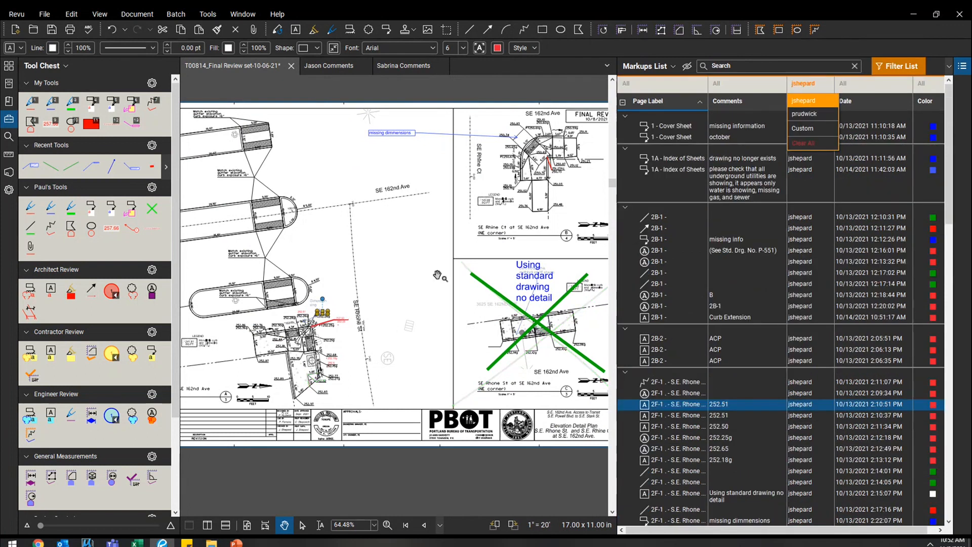
mouse_move(823, 110)
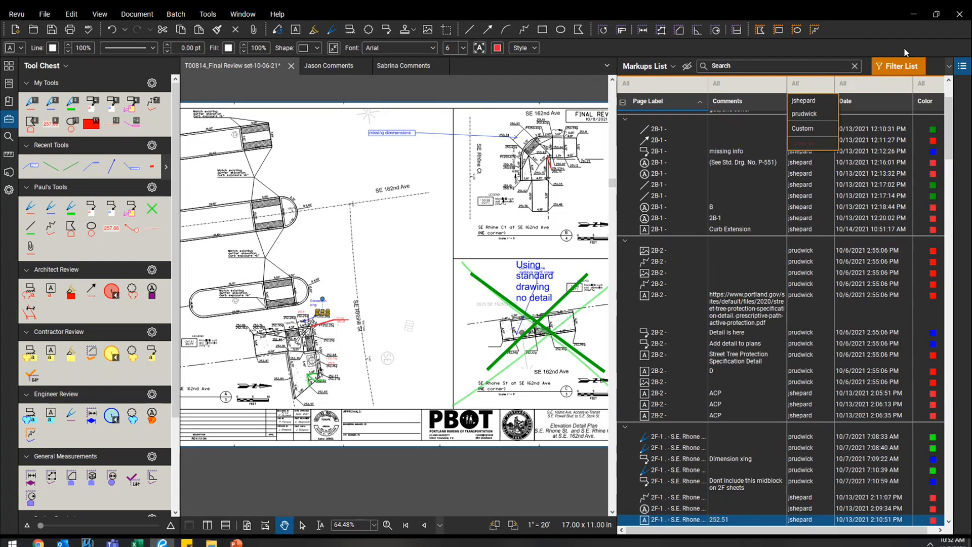
click(804, 113)
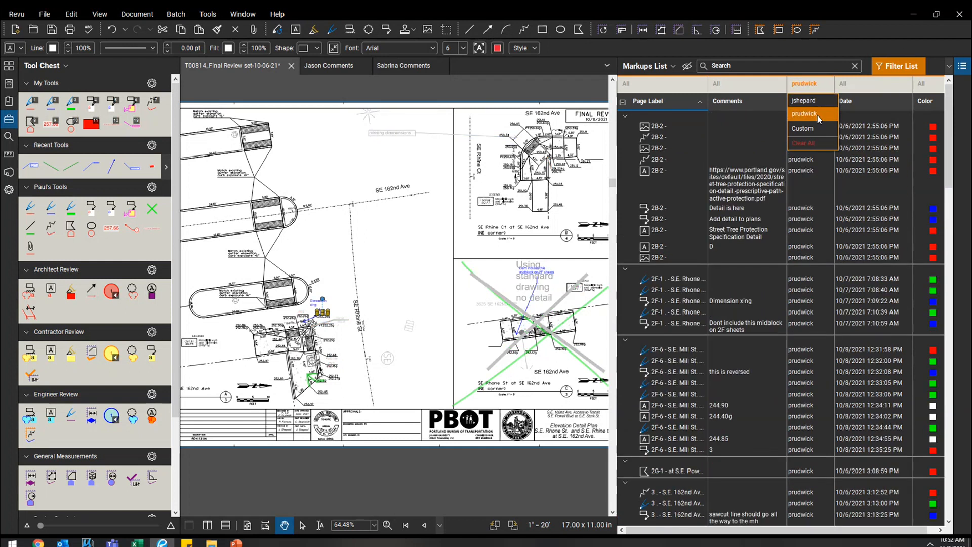
click(403, 65)
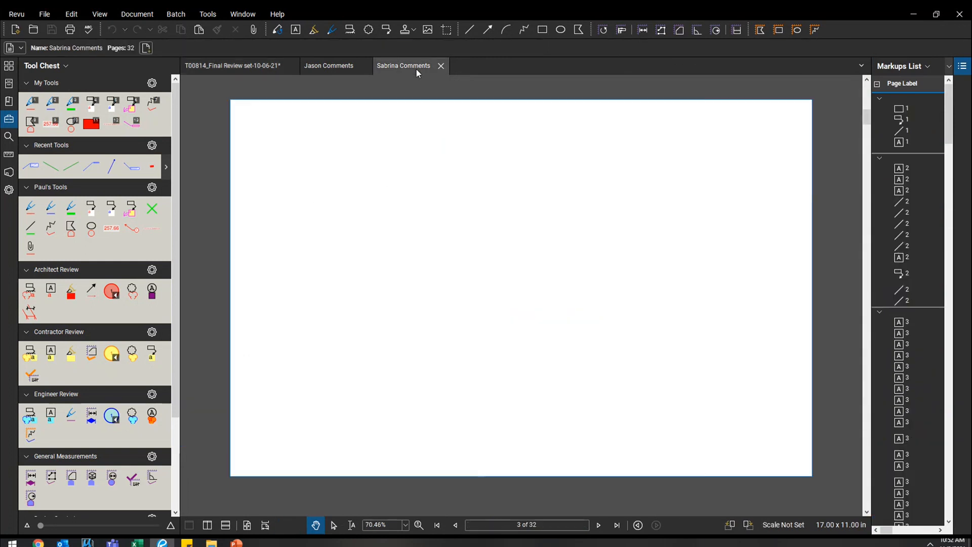
Step: Select all of Sabrina's page 3 markups in the Sabrina Comments set
click(403, 65)
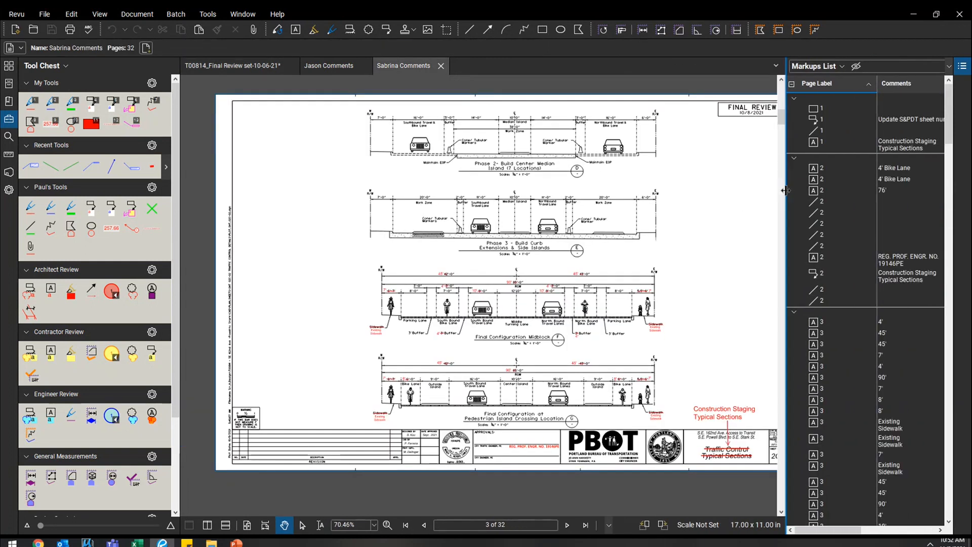
scroll(down, 3)
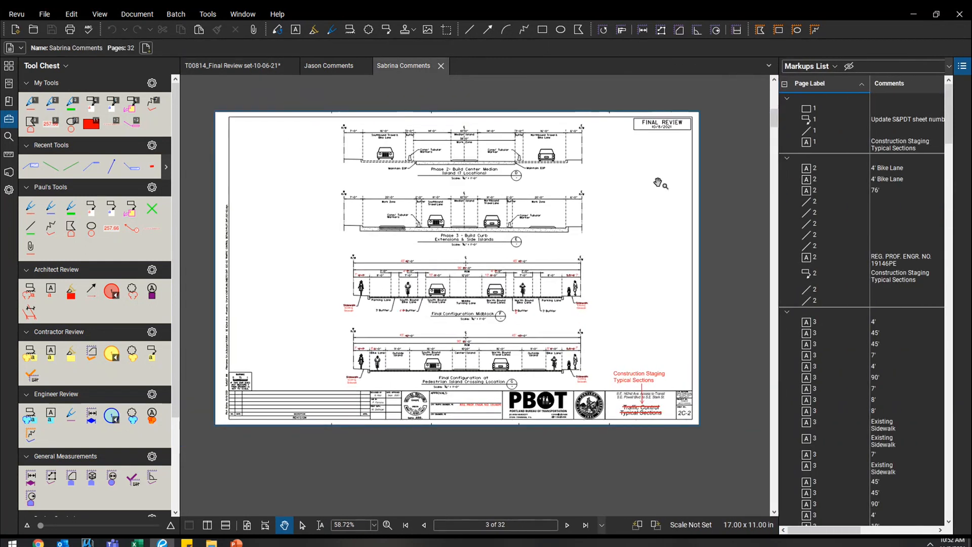
mouse_move(644, 195)
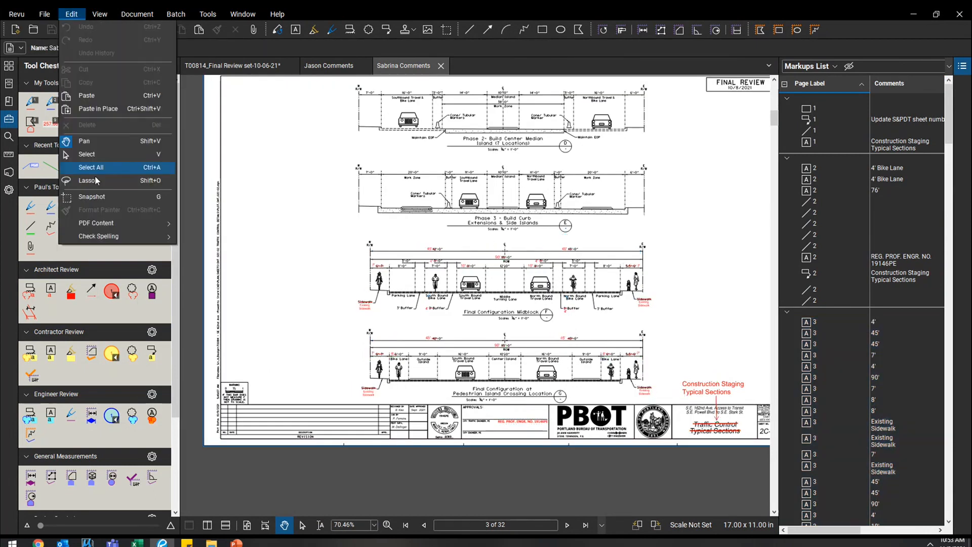
click(90, 168)
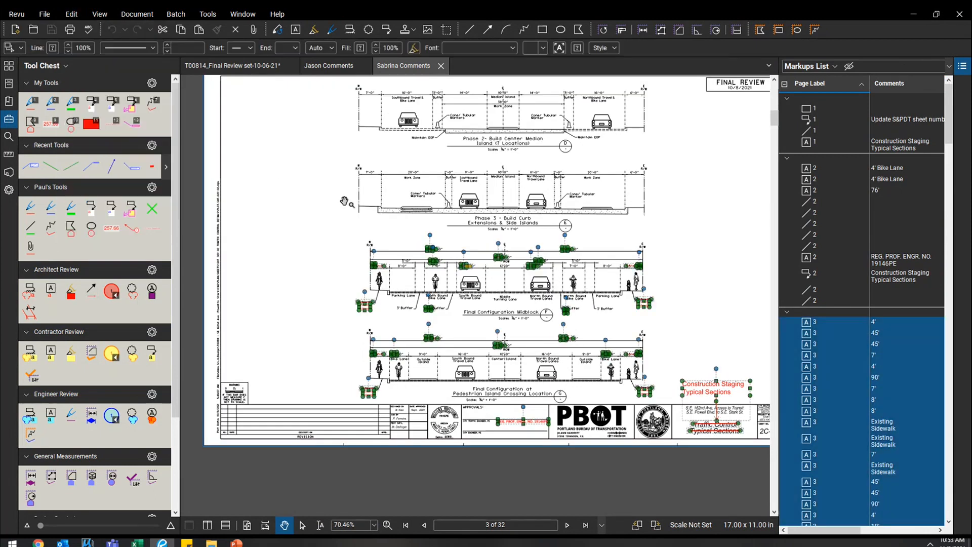
Step: Paste the copied markups in place on Final Review sheet 2C-2
click(71, 14)
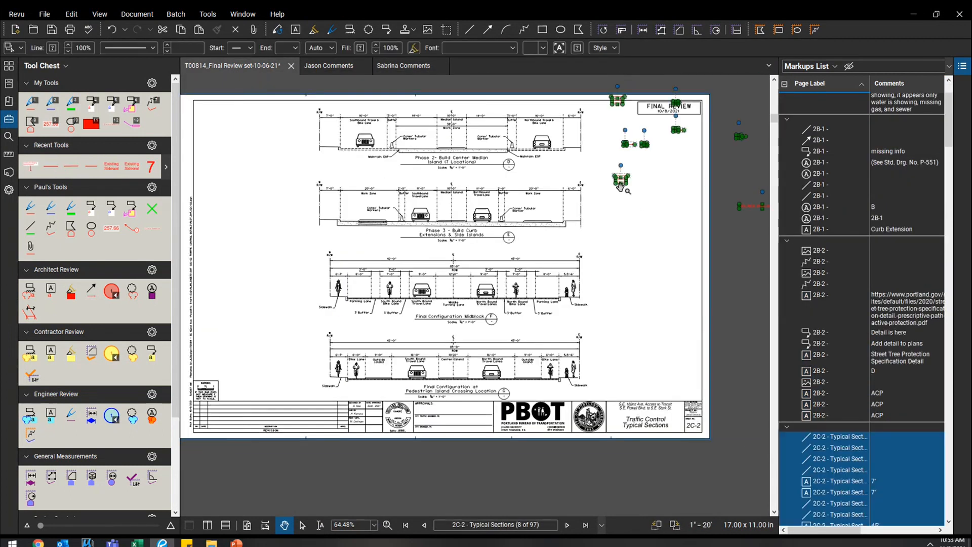
mouse_move(757, 195)
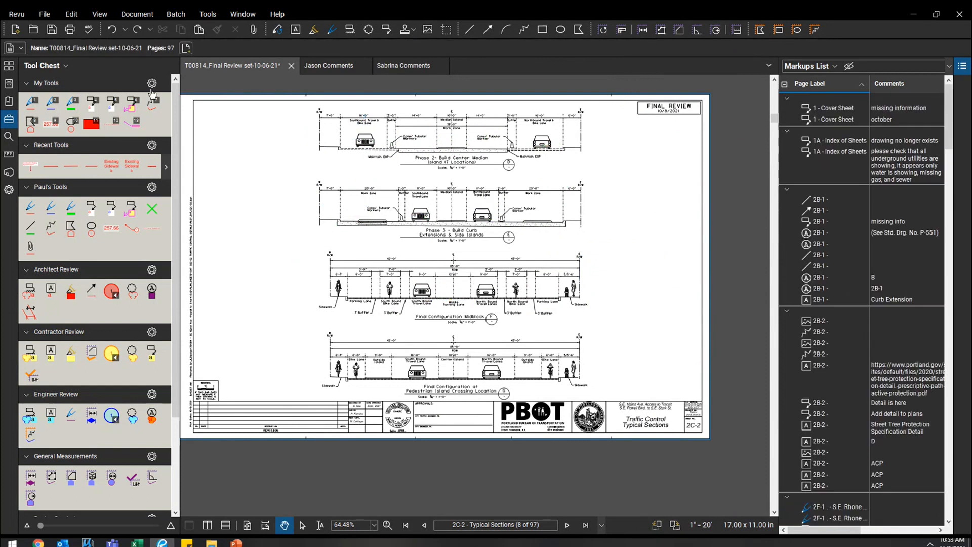
click(70, 13)
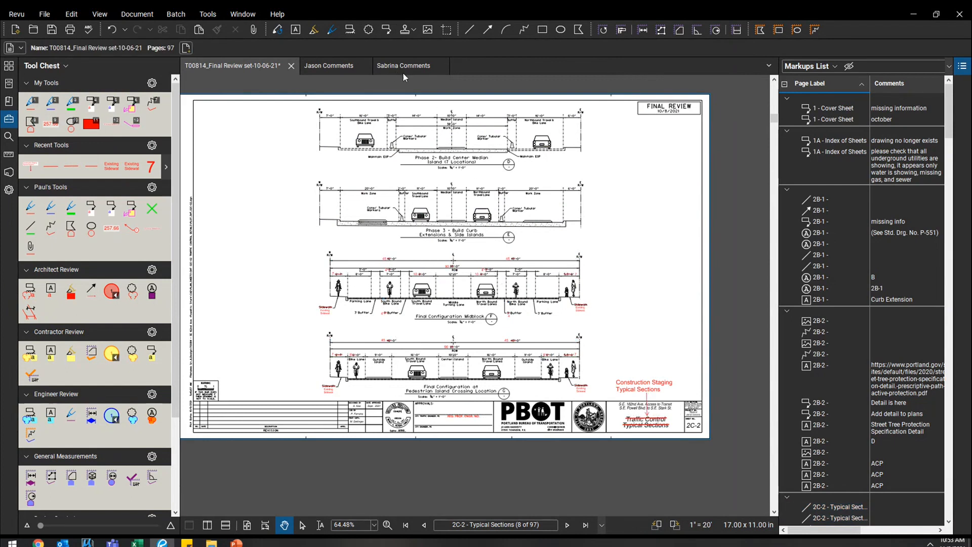
mouse_move(446, 102)
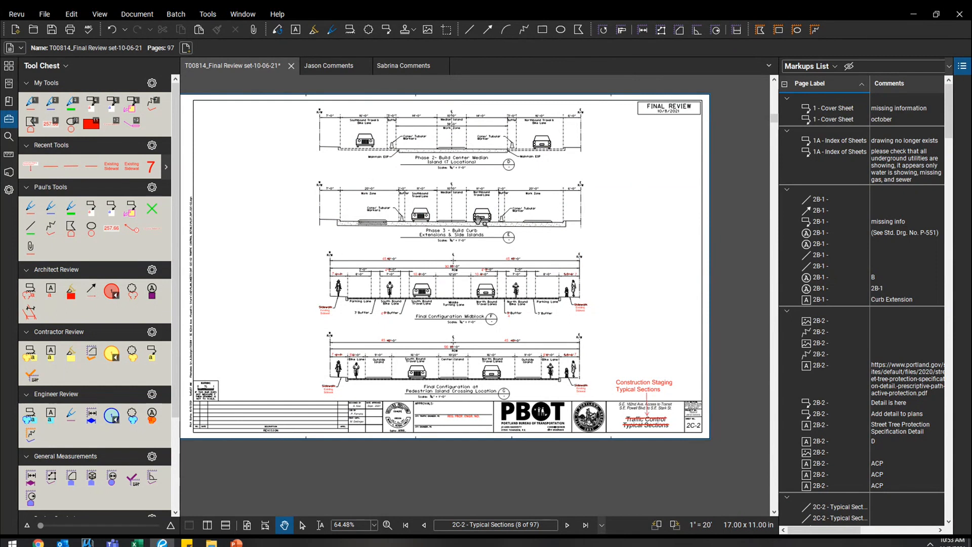
click(404, 66)
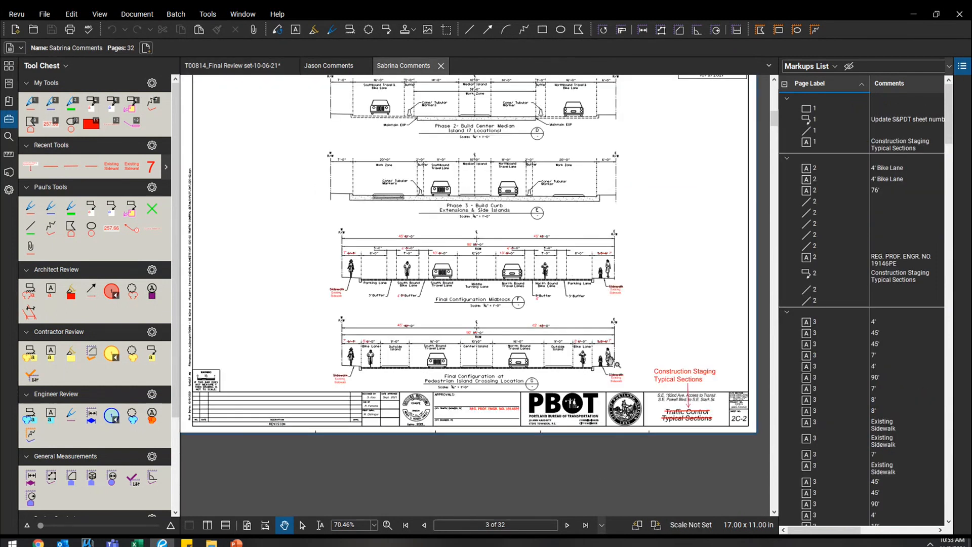
mouse_move(679, 216)
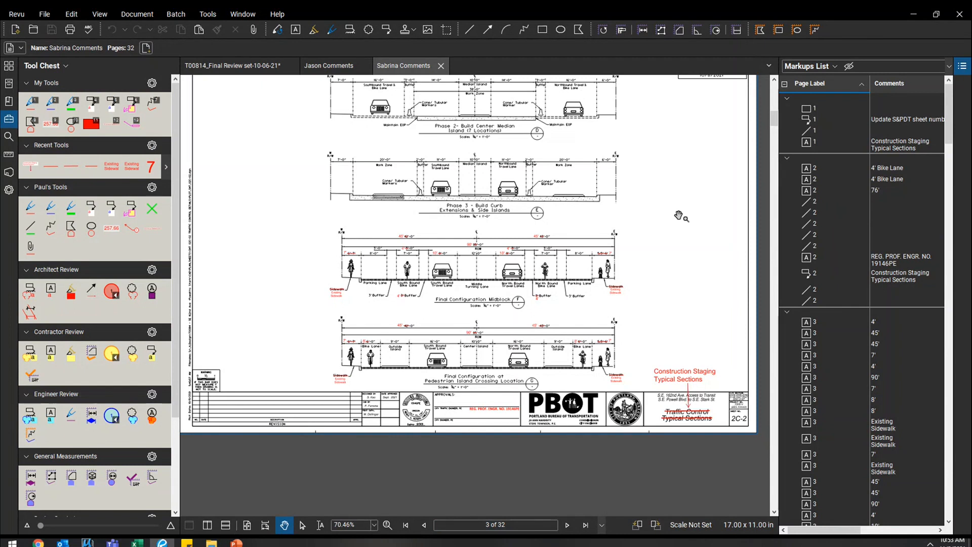
mouse_move(678, 213)
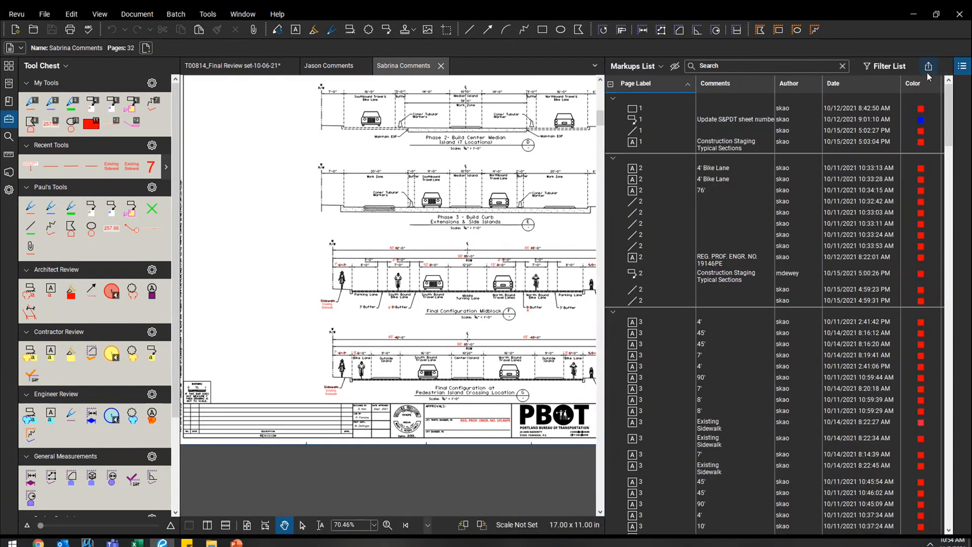
Step: Export Sabrina's markups as a CSV Summary with adjusted output settings
click(928, 66)
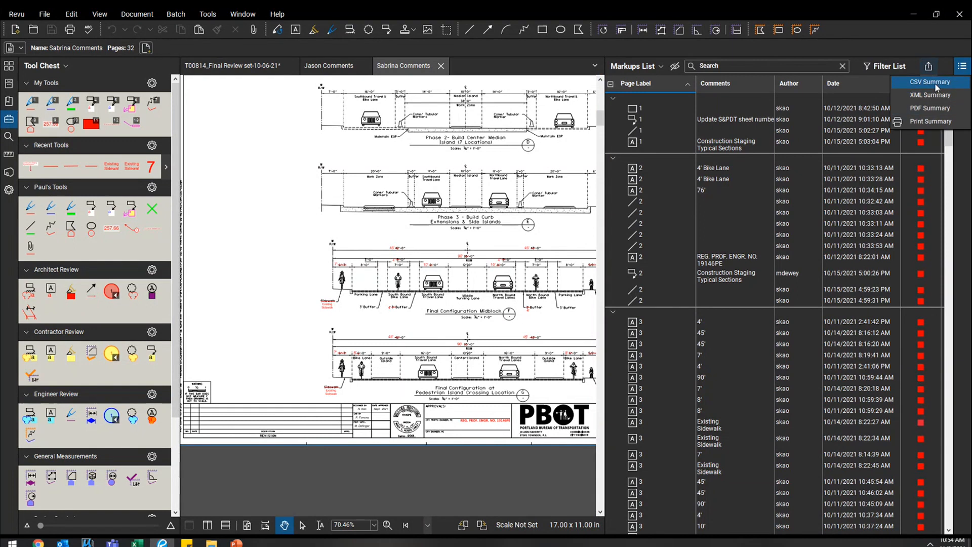
click(931, 81)
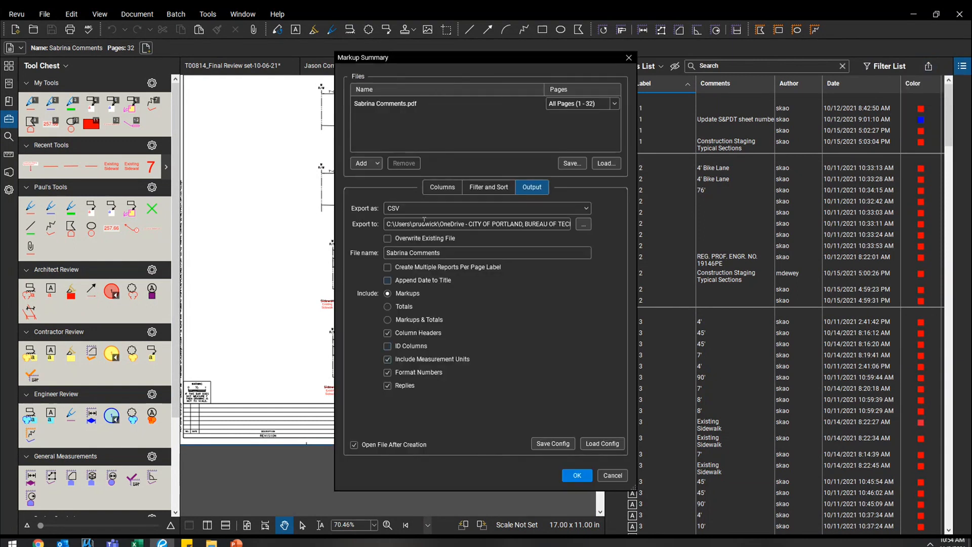
click(577, 475)
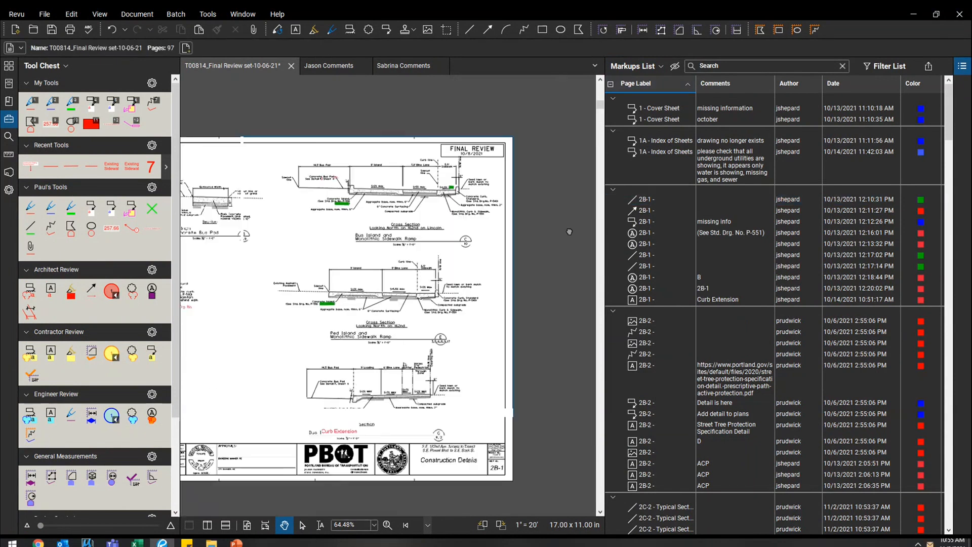
Step: Copy all page 2 markups from Sabrina Comments and return to Final Review sheet 2C-1
scroll(down, 3)
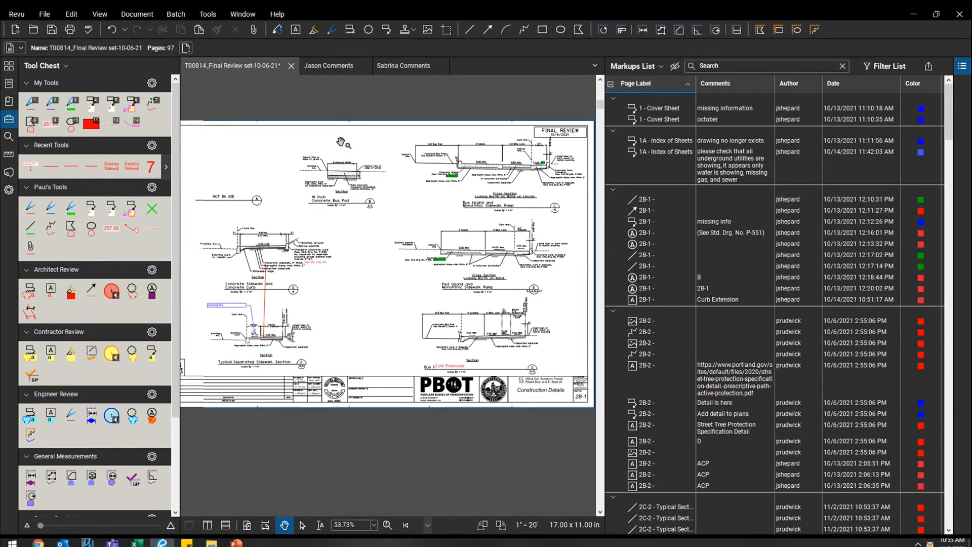
click(403, 66)
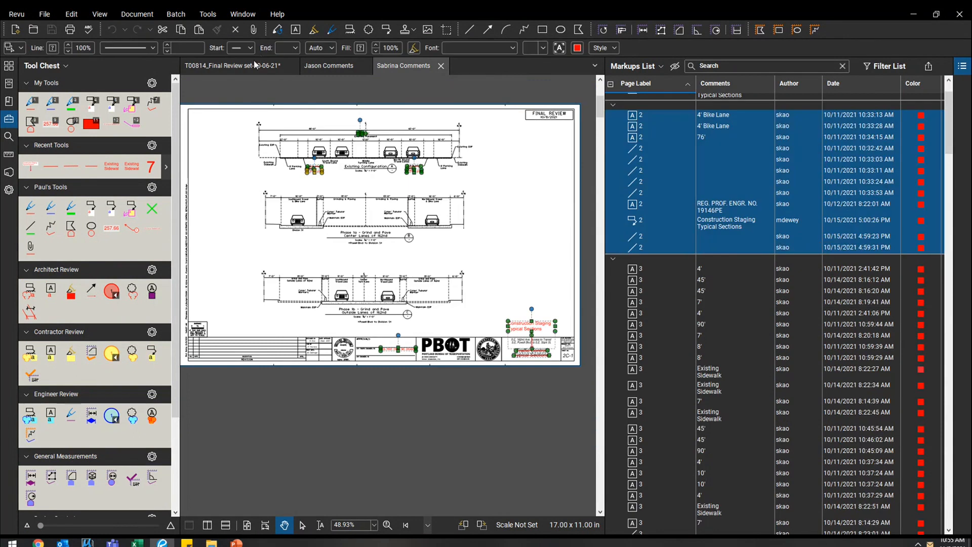
click(44, 13)
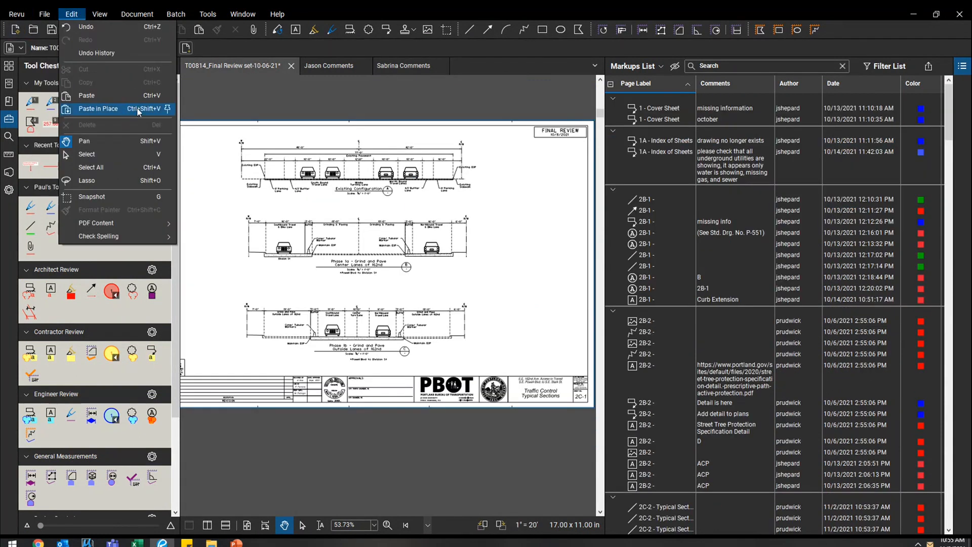
mouse_move(111, 95)
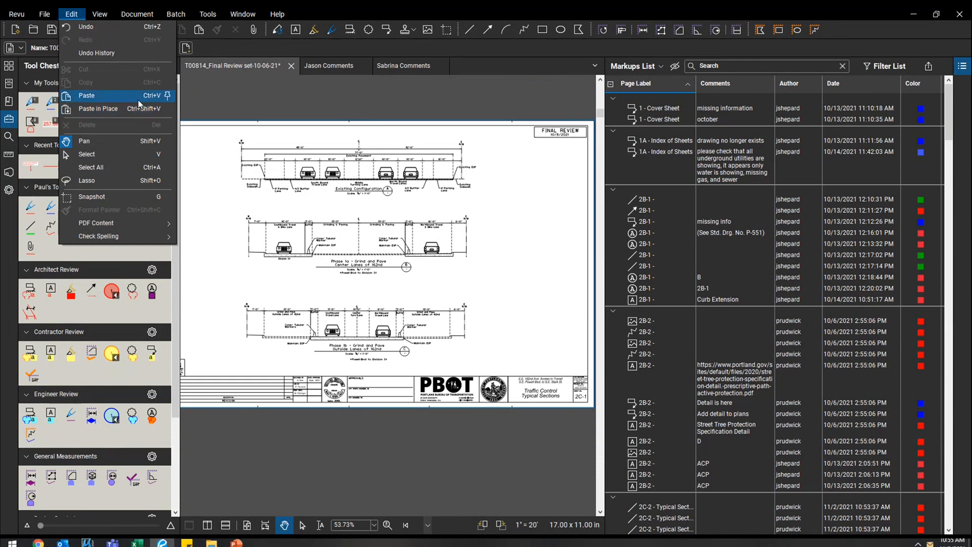
mouse_move(98, 108)
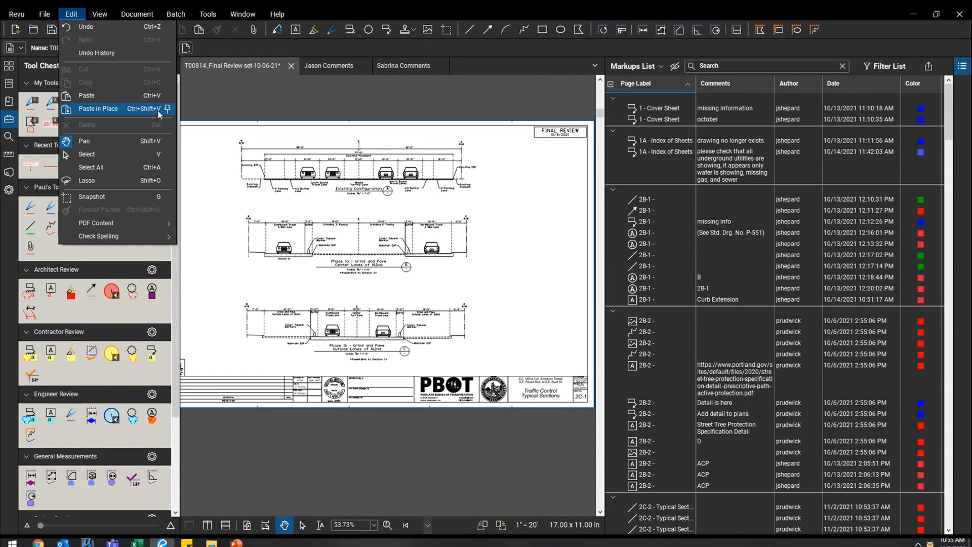
mouse_move(86, 95)
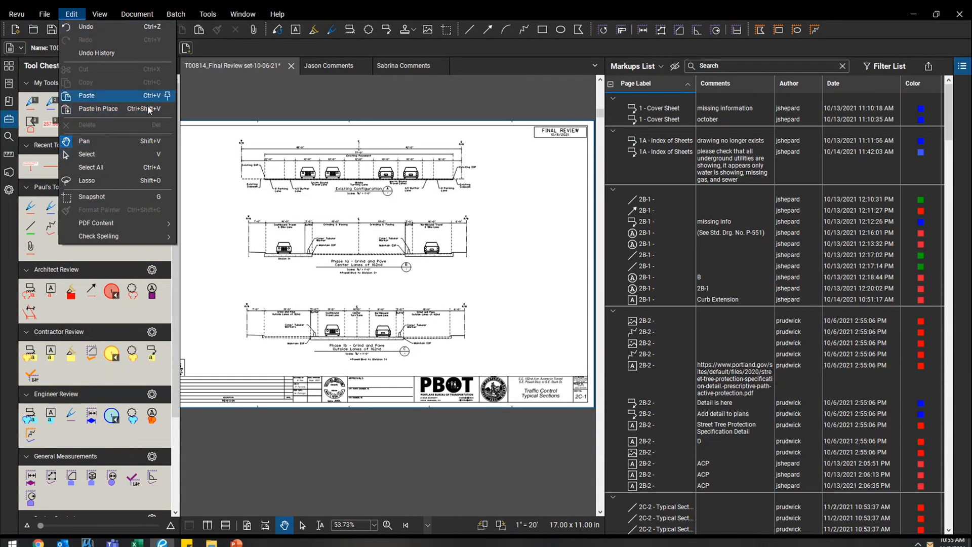
mouse_move(115, 108)
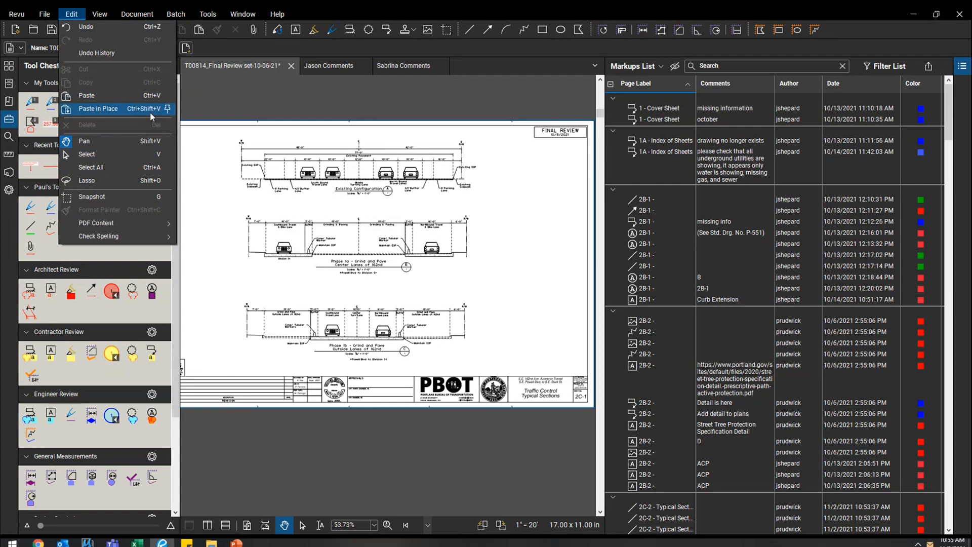
click(207, 14)
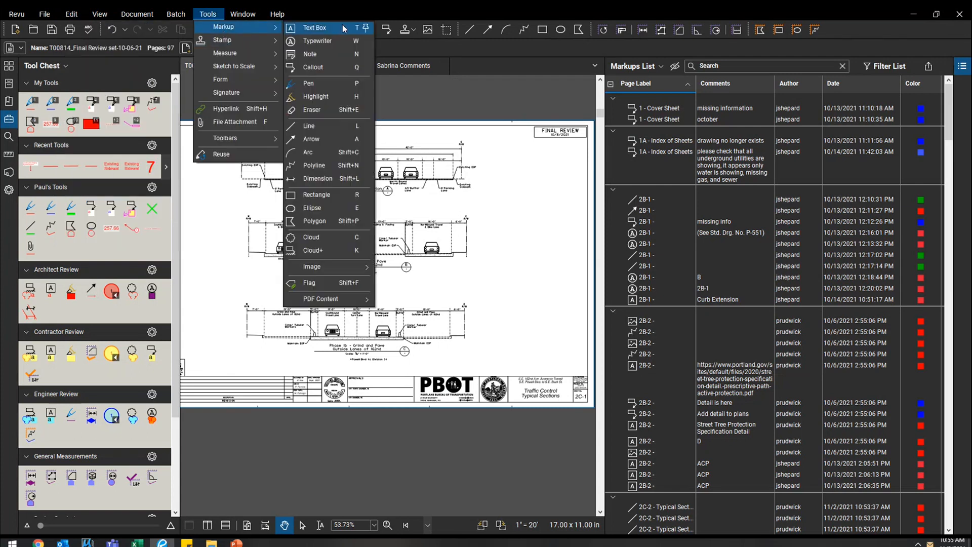
mouse_move(329, 54)
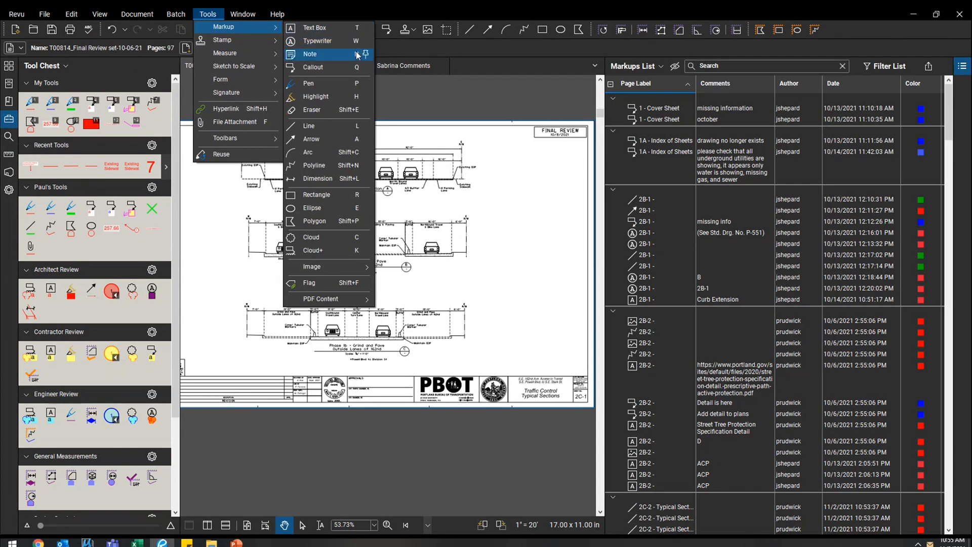
mouse_move(329, 139)
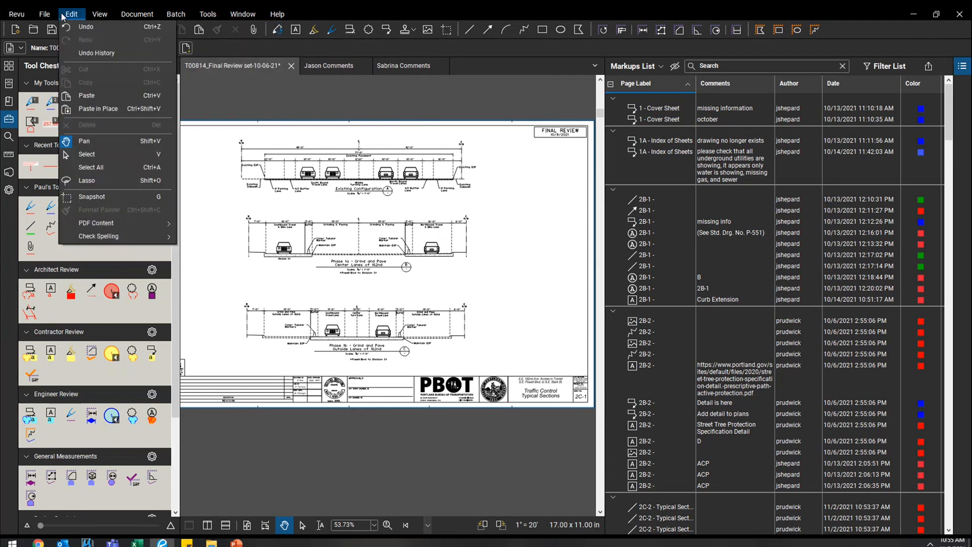
mouse_move(98, 108)
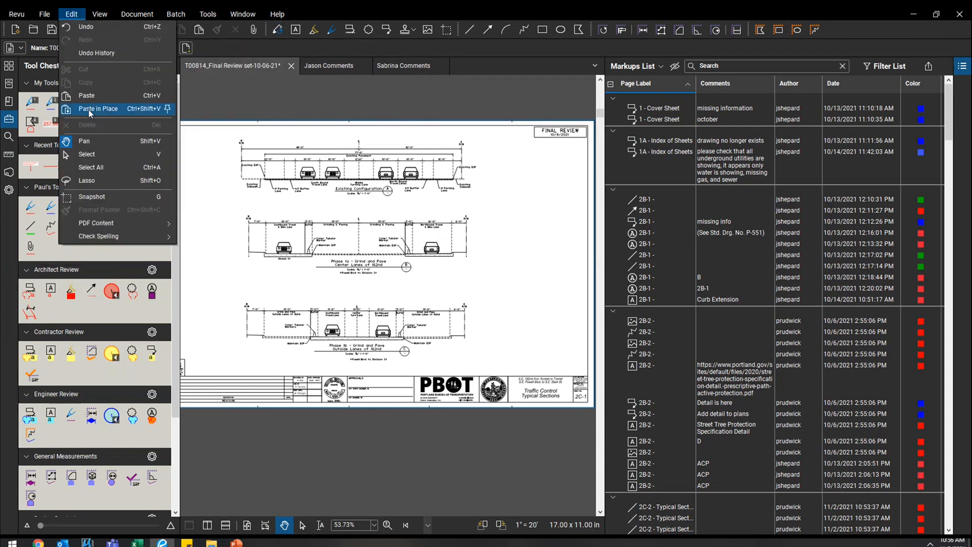
Step: Paste Sabrina's page 2 markups in place on 2C-1, then jump to sheet 2B-2's ACP markup
click(99, 108)
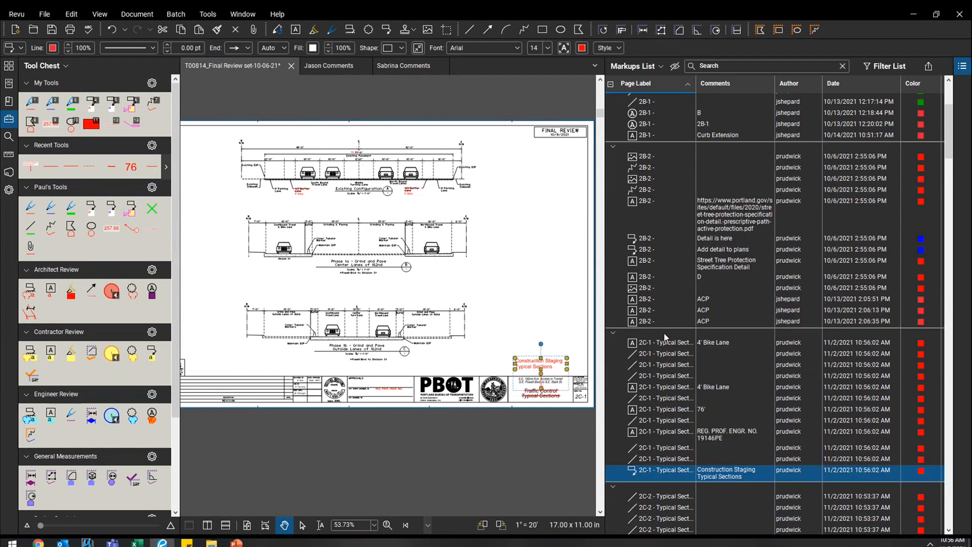
mouse_move(519, 240)
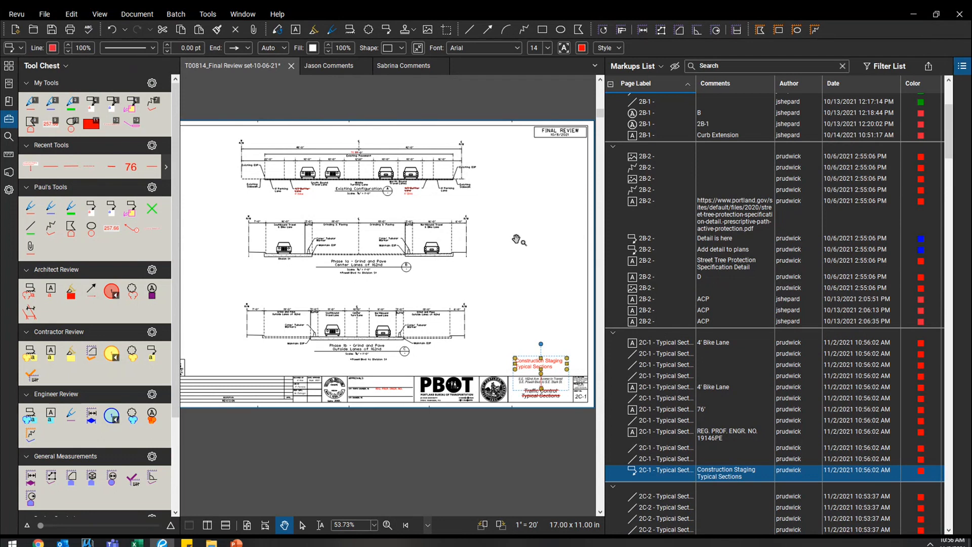
click(704, 310)
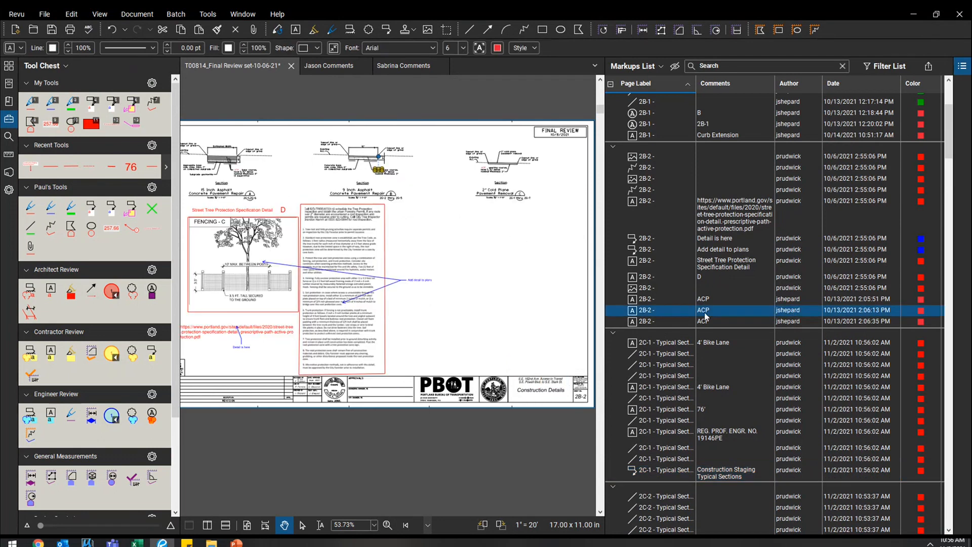
mouse_move(510, 275)
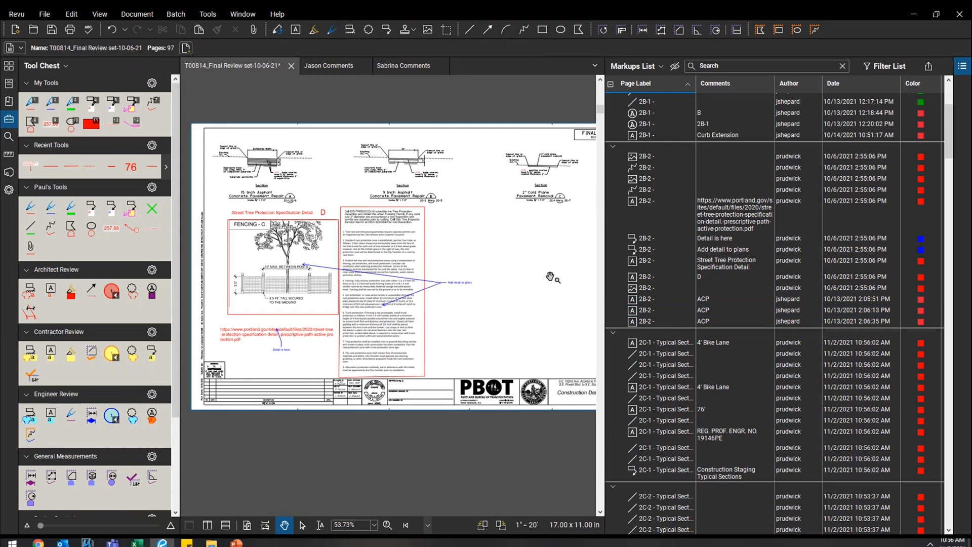
mouse_move(551, 263)
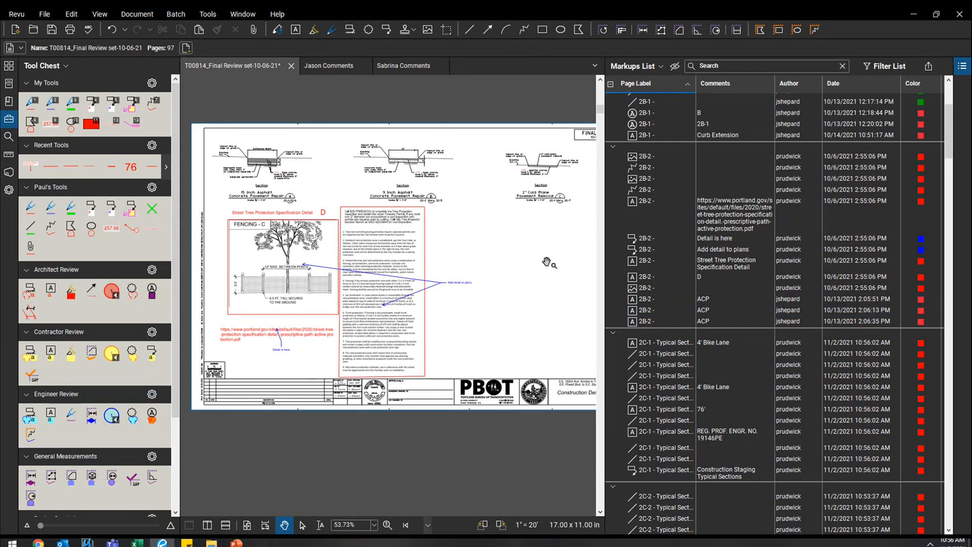